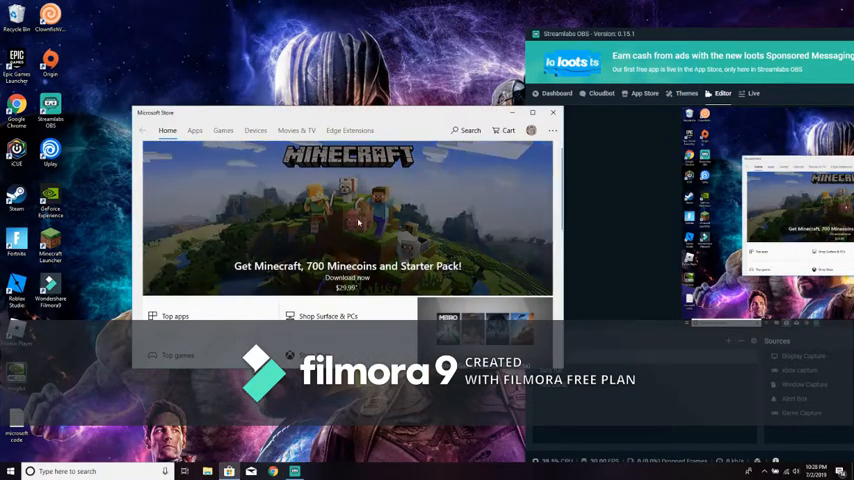
# Leave the Microsoft Store Minecraft offer and bring up the minecraft.net login page in Chrome.
pyautogui.click(532, 112)
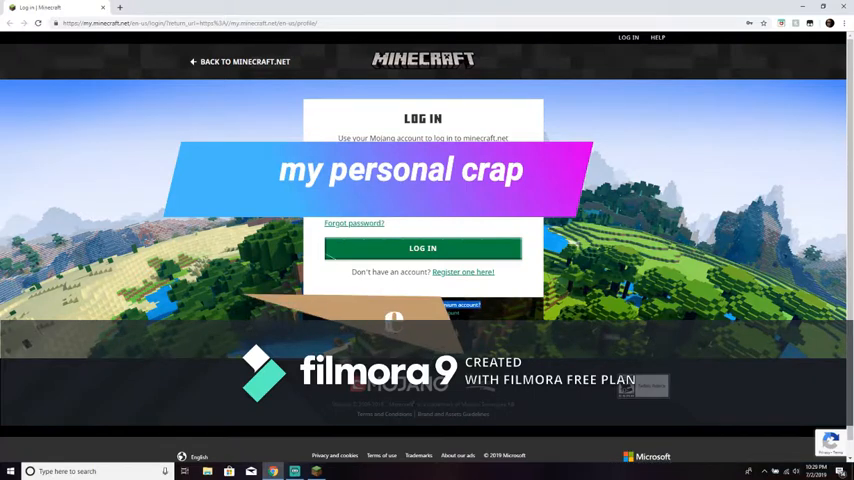
pyautogui.click(422, 248)
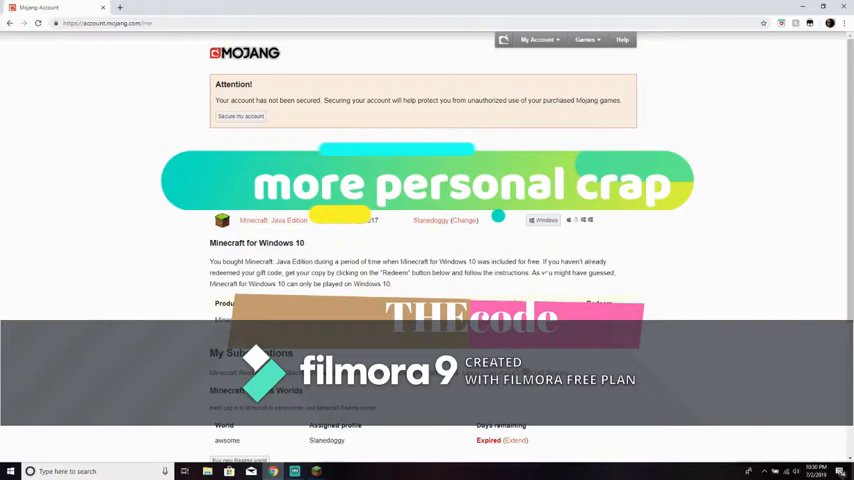
pyautogui.moveTo(510, 288)
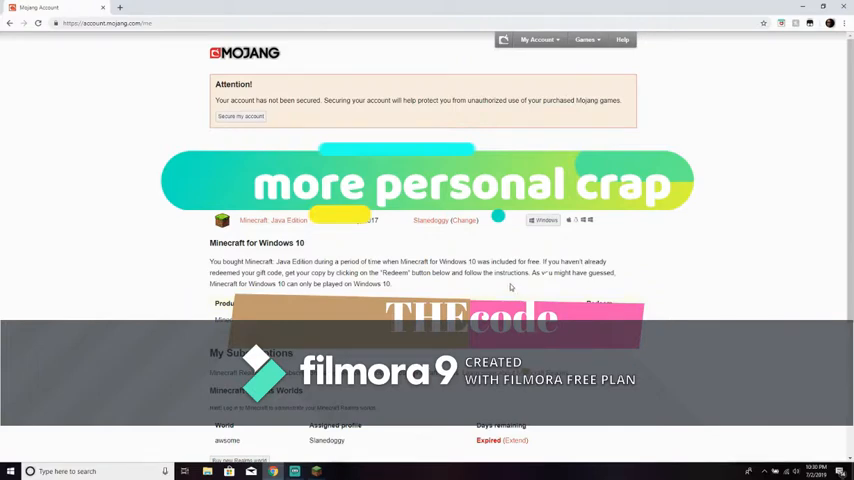
# Highlight the gift code redemption instructions in the Minecraft for Windows 10 paragraph.
pyautogui.doubleClick(424, 272)
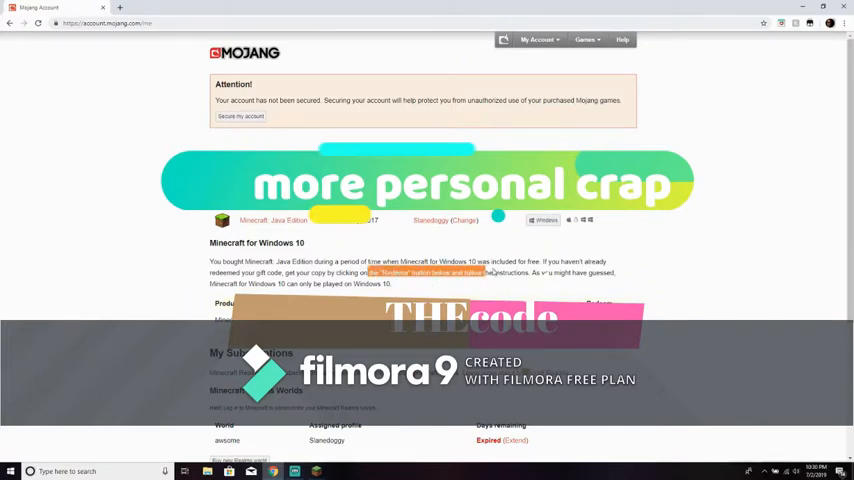